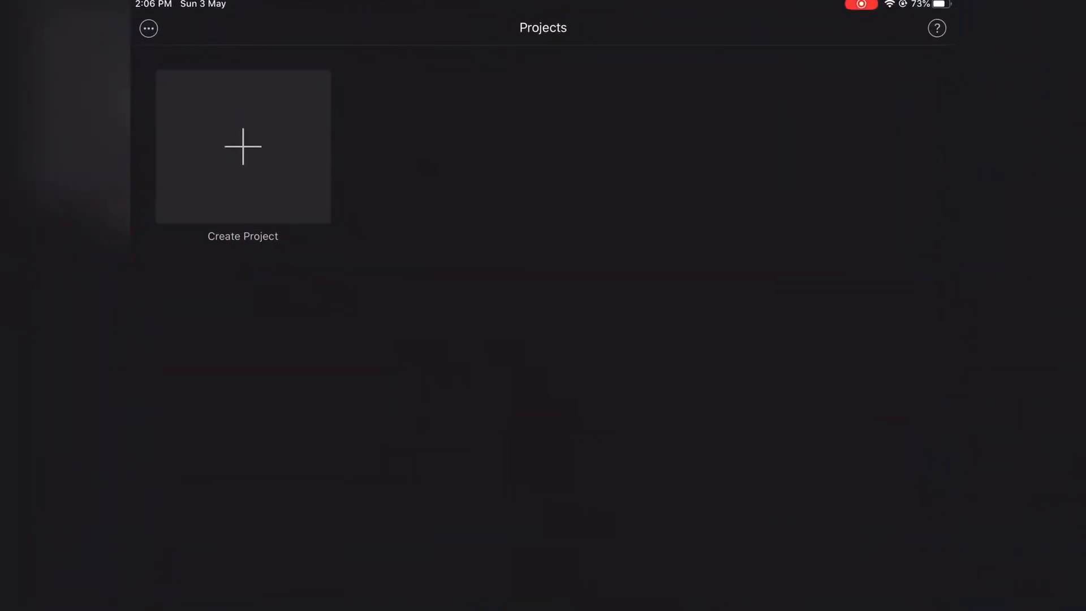
Step: Create a new movie project, "My Movie 2", from the blue-lit glass-of-water clip
click(242, 146)
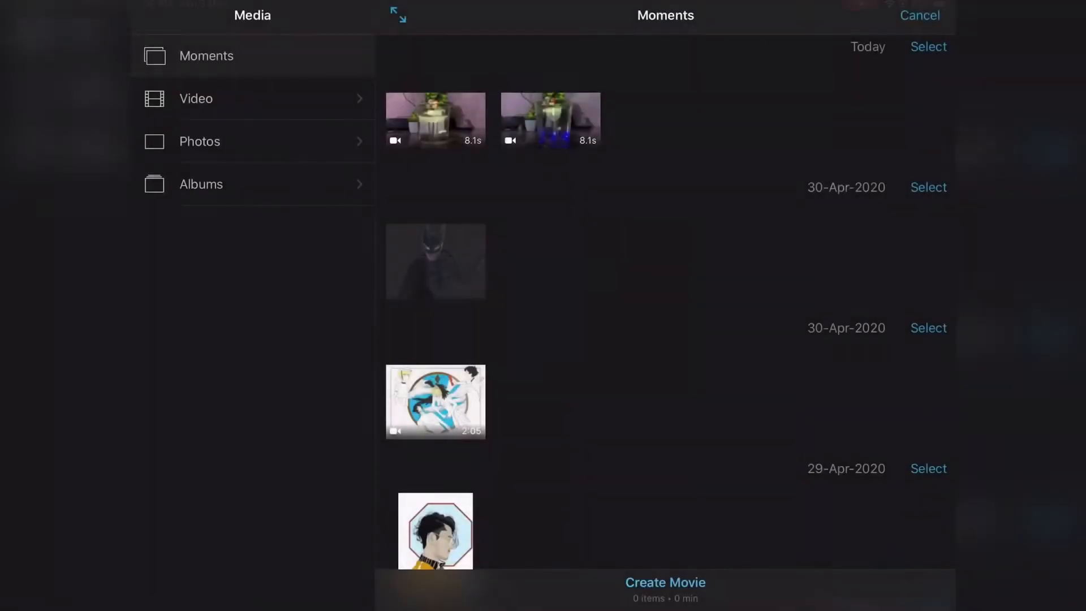
click(550, 119)
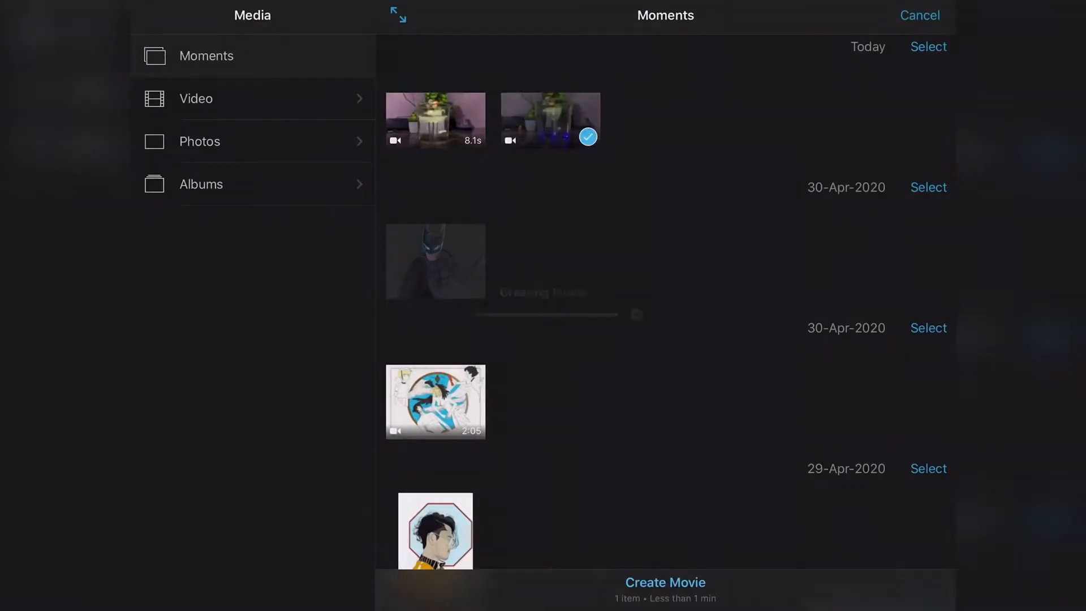
click(664, 582)
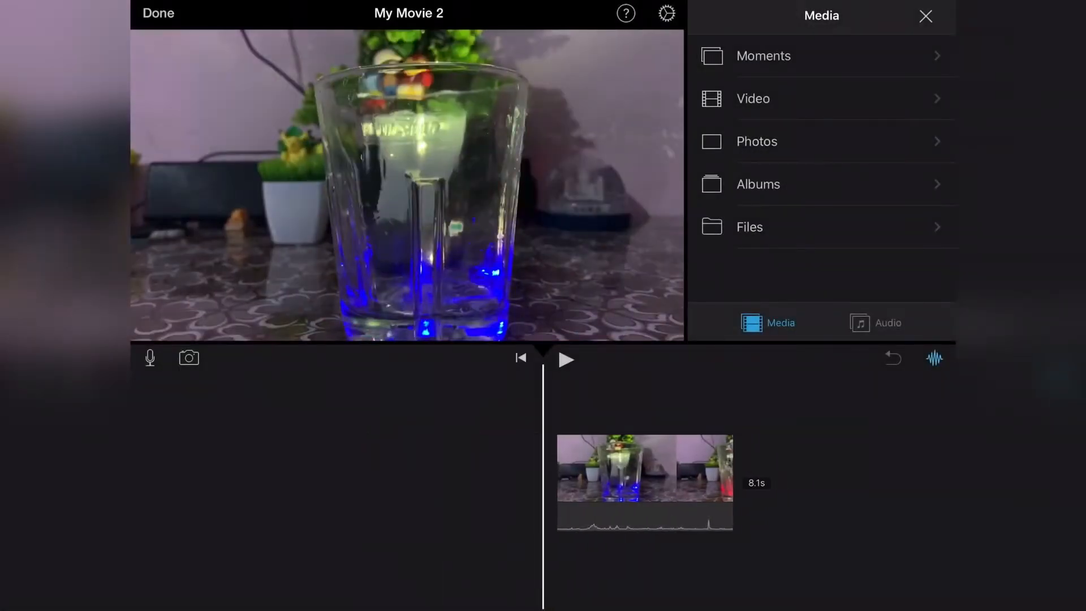
Step: Preview the 8.1-second glass clip and select it for editing
click(565, 359)
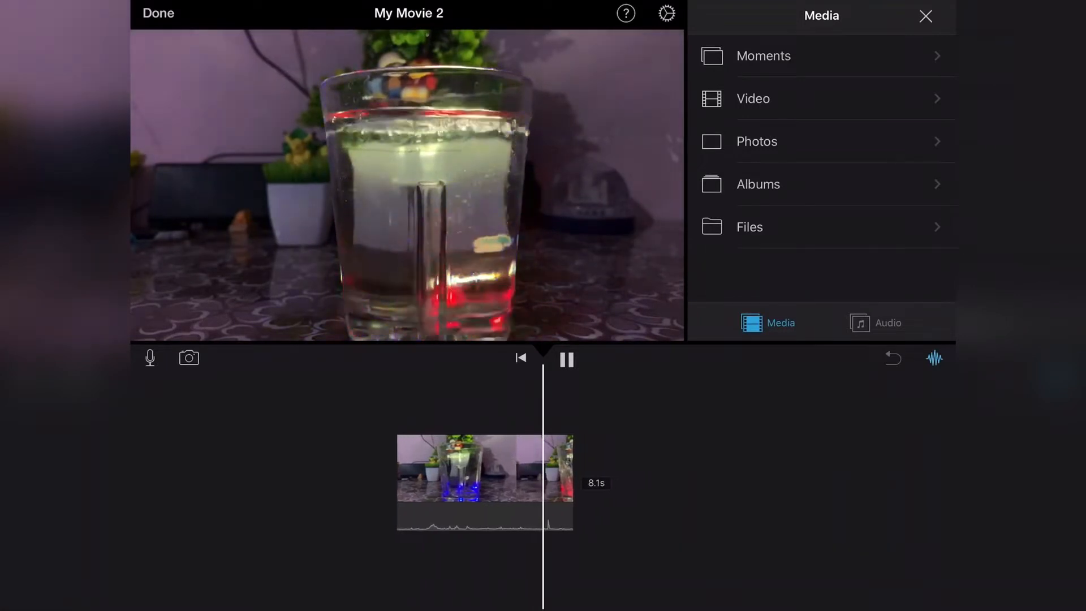
click(565, 358)
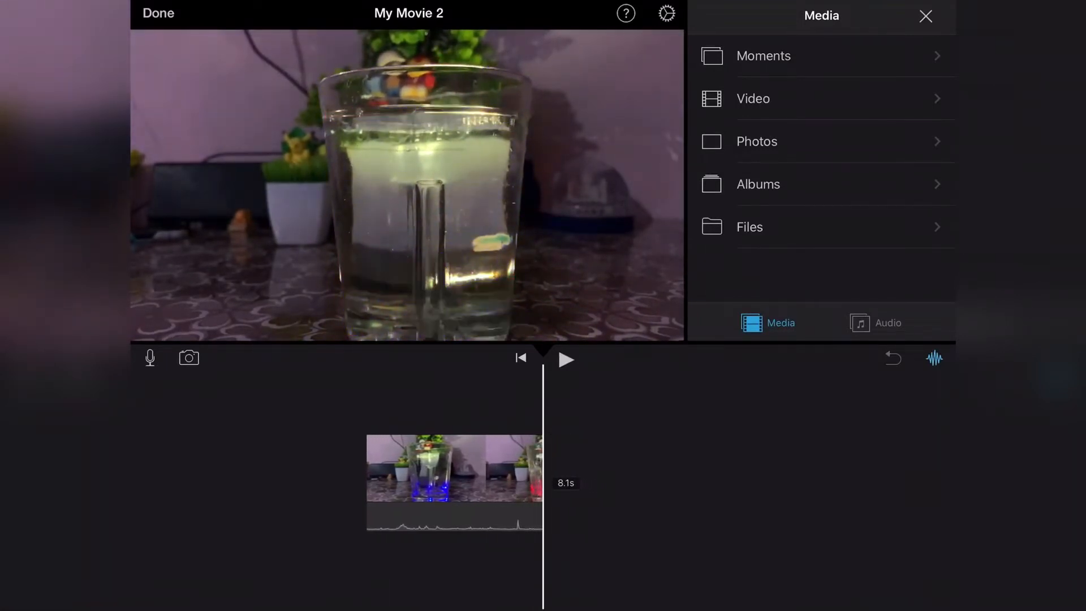
click(454, 467)
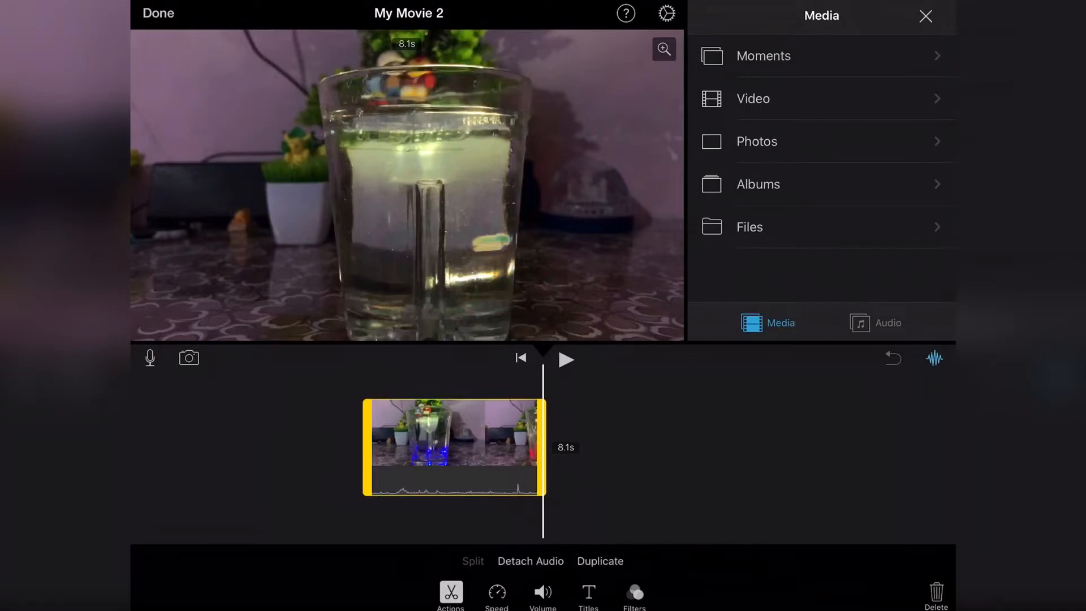
Step: Add a speed-adjustment range over the middle of the clip, still at 1x
click(497, 594)
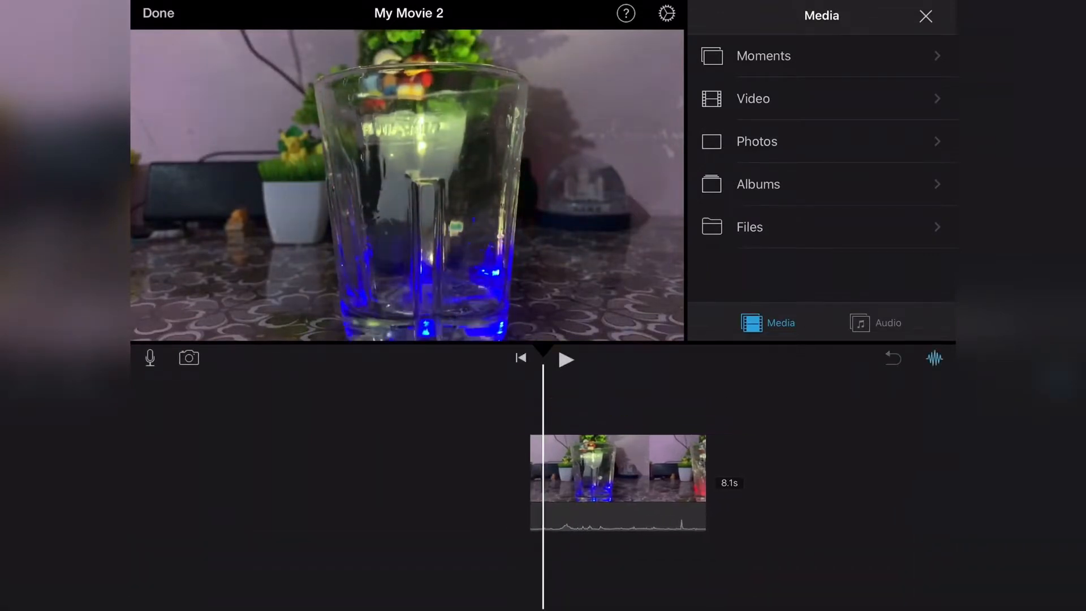
click(616, 467)
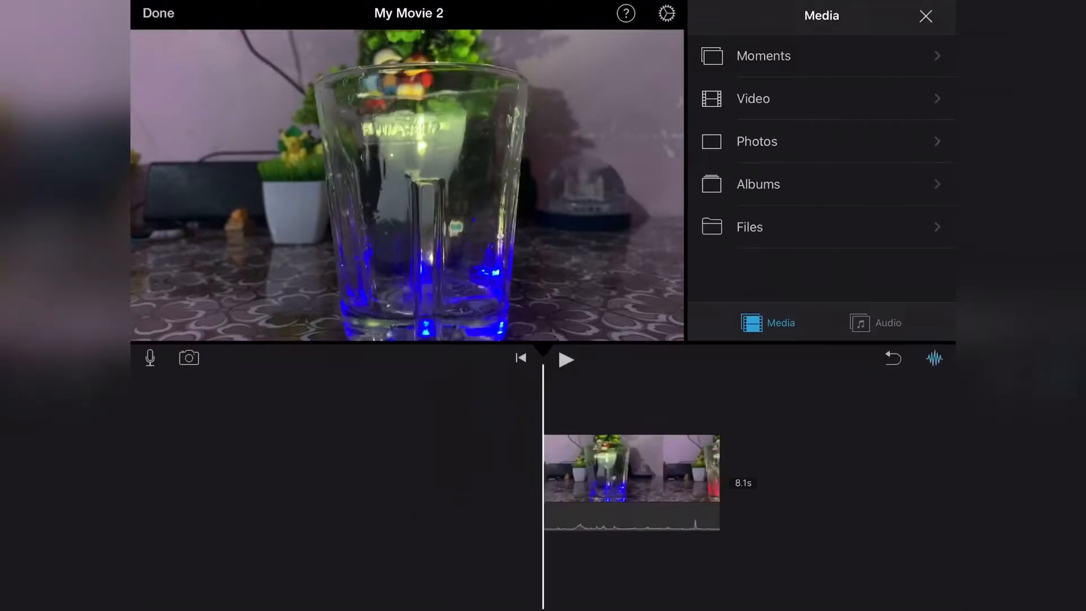
click(630, 467)
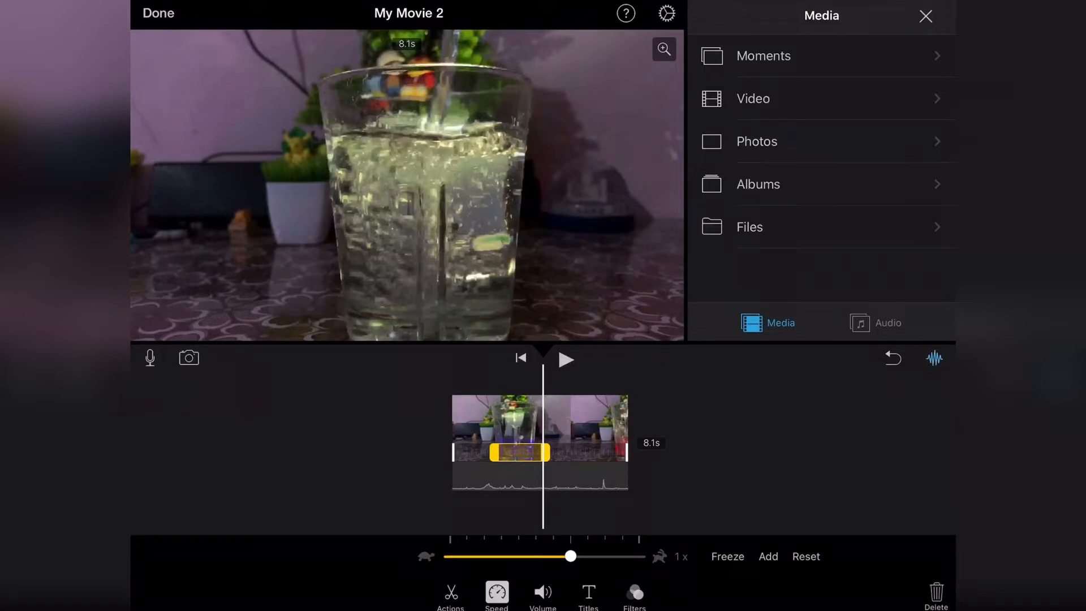
Step: Slow the middle section of the glass clip to 1/4x speed
drag(570, 557, 501, 556)
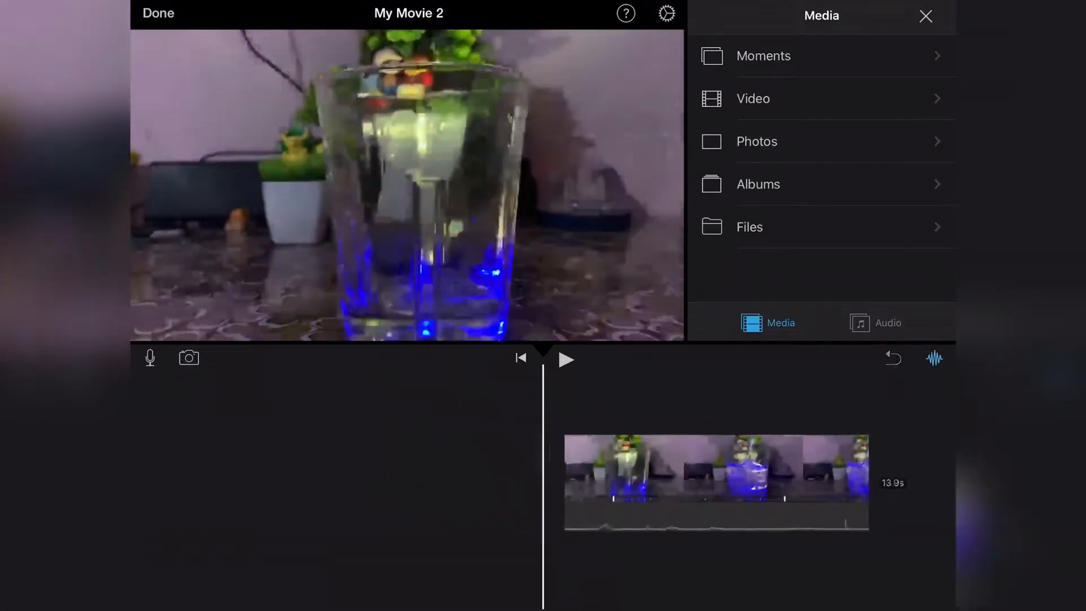
click(565, 360)
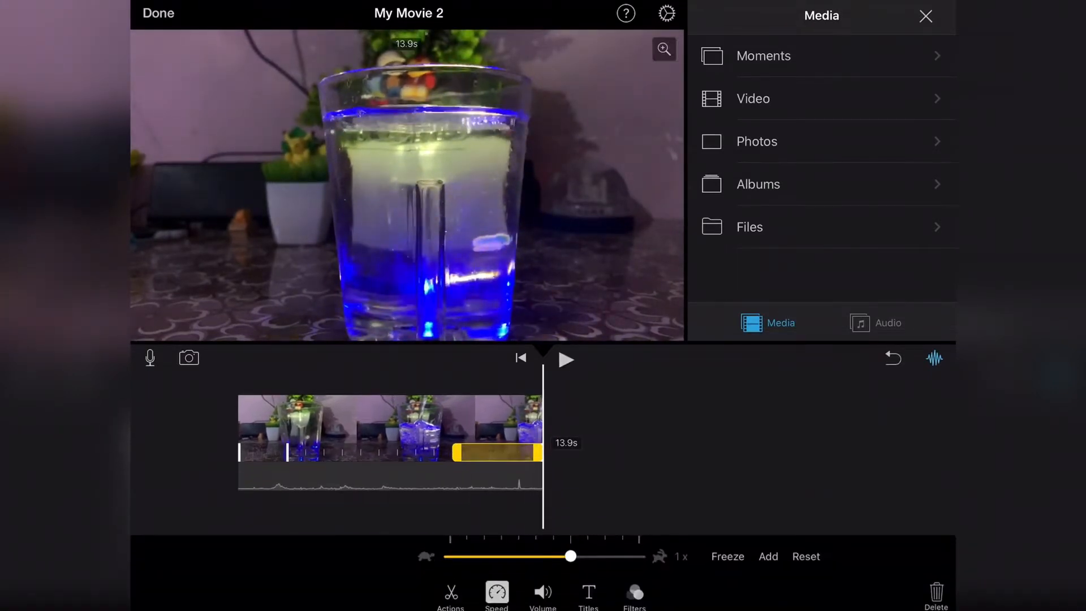
drag(570, 556, 484, 557)
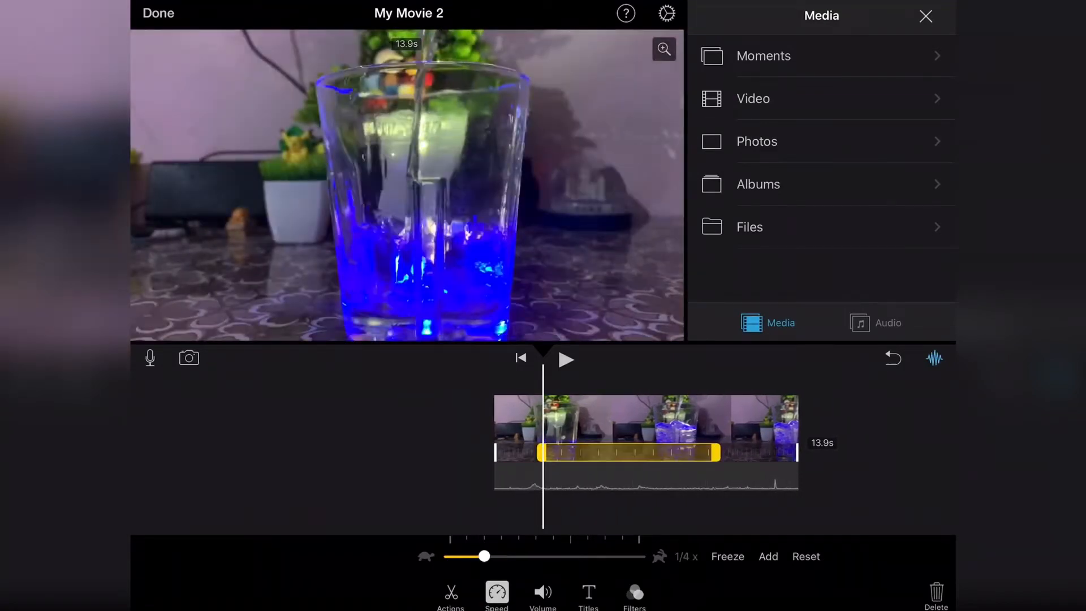
drag(485, 555, 571, 555)
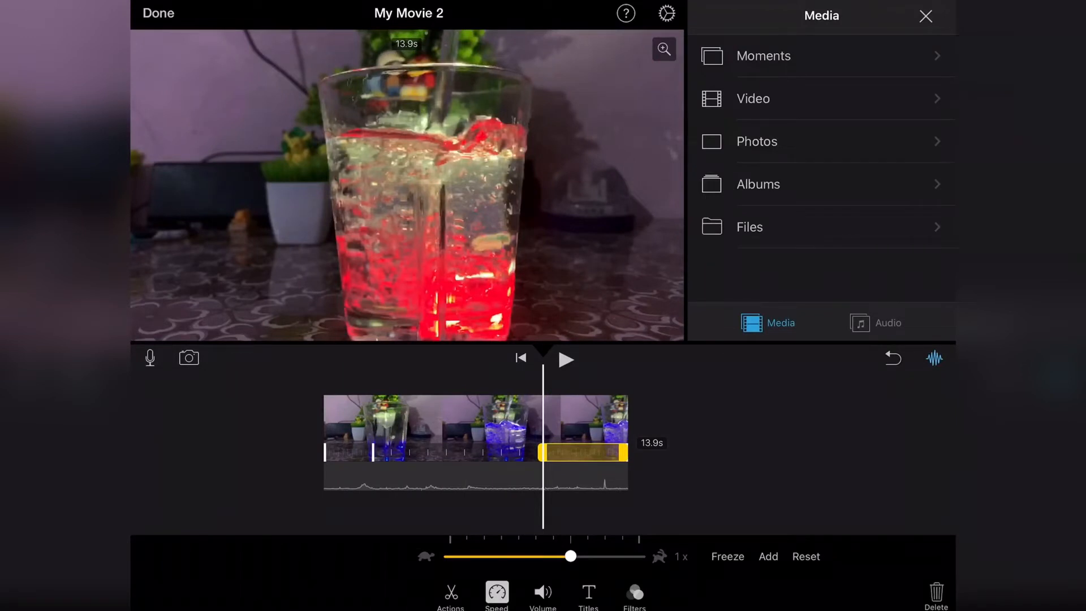
Step: Speed the clip's final section up above 1x, bringing it to 11.4 seconds
drag(570, 555, 604, 555)
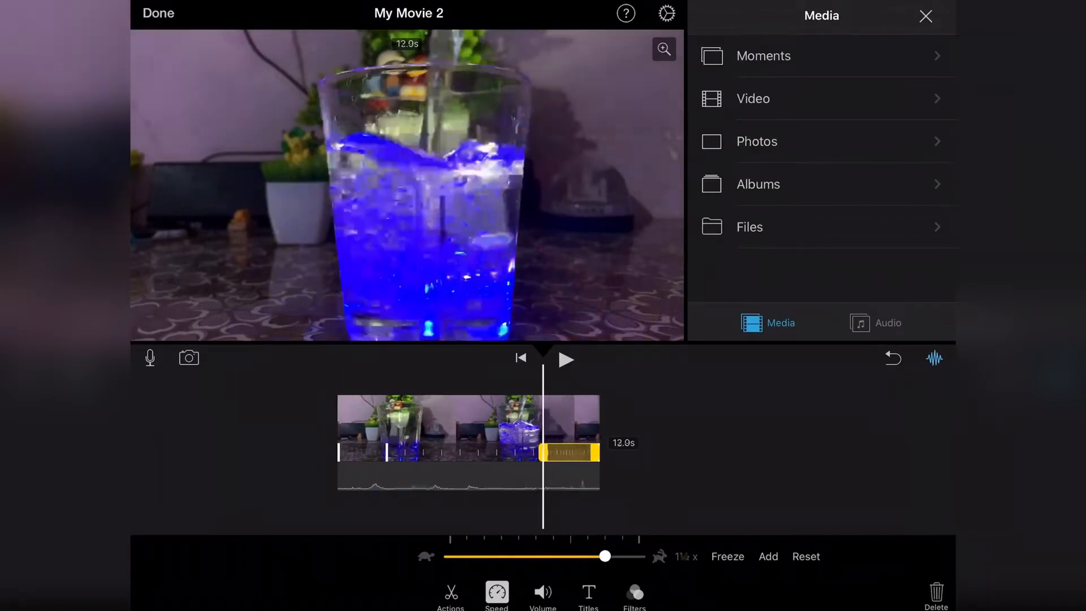
drag(604, 555, 622, 555)
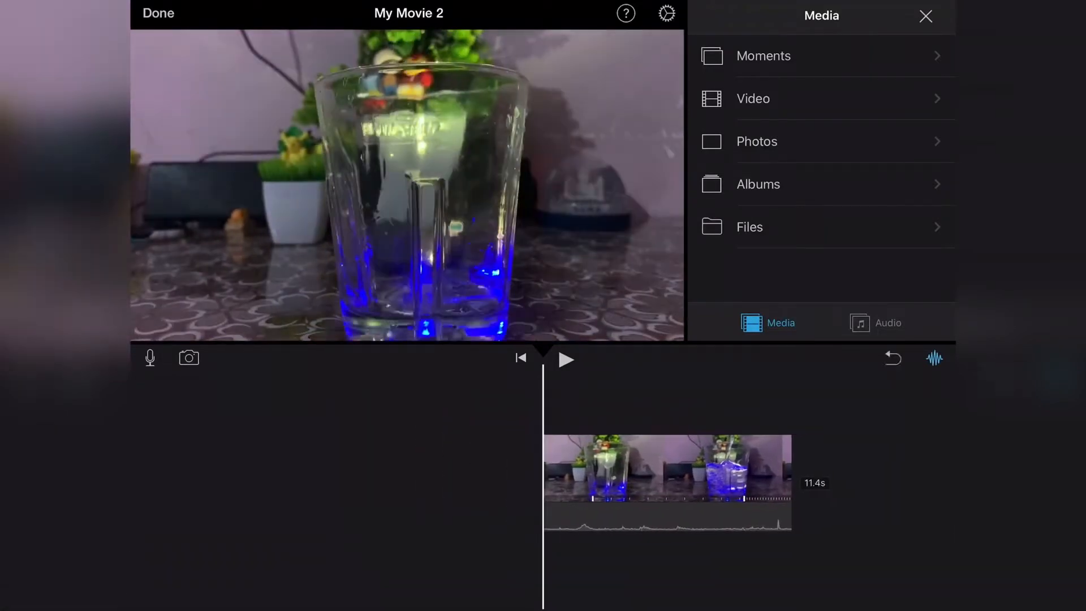
Step: Review the clip, then speed its opening section to 1¼x, trimming the movie to 11.0 seconds
click(566, 358)
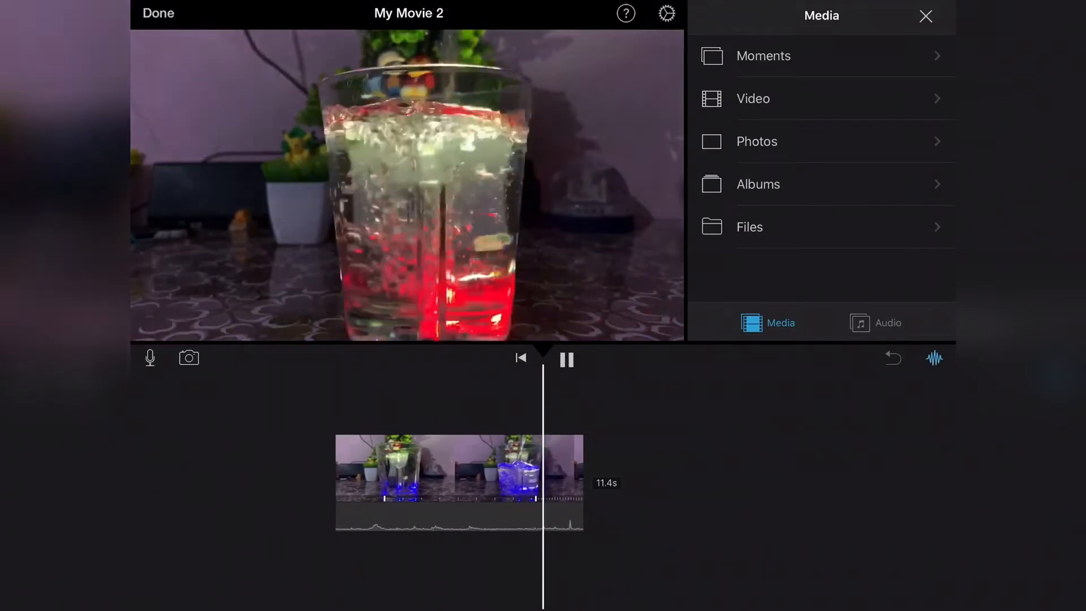
click(566, 358)
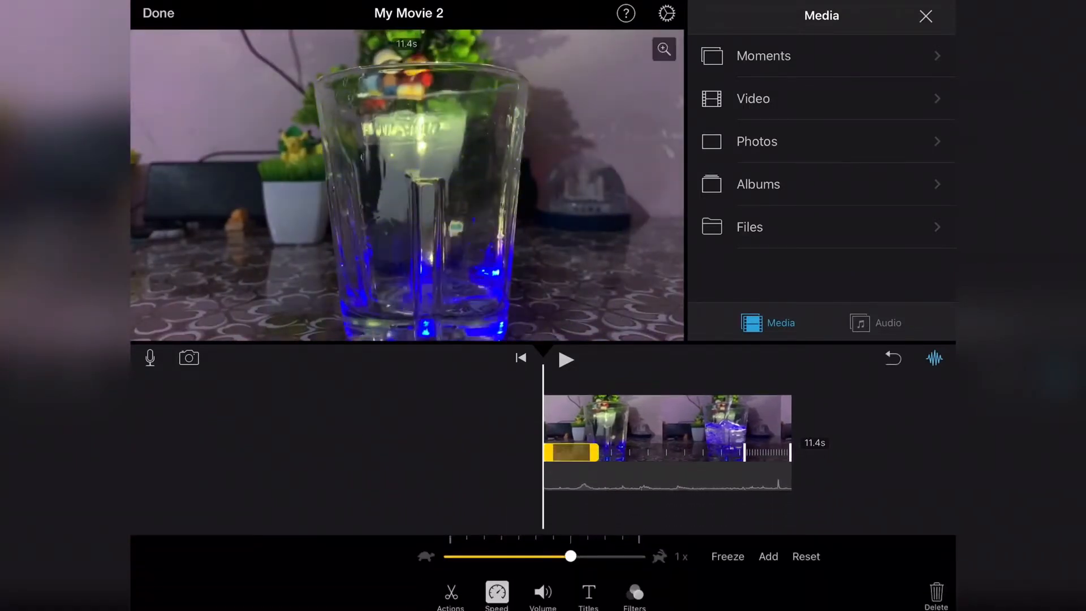
drag(571, 556, 587, 557)
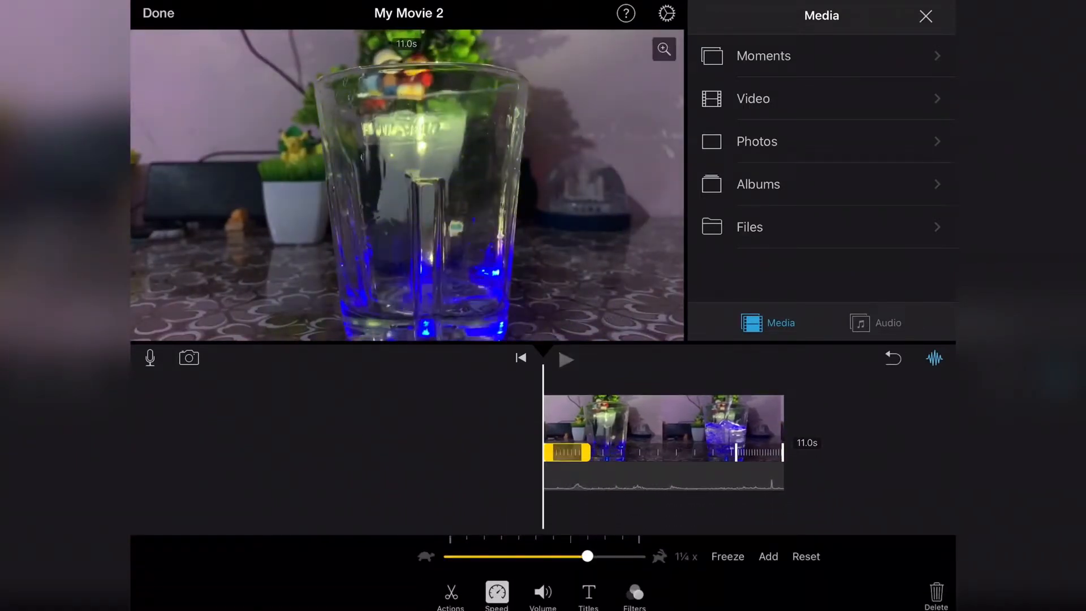
click(566, 359)
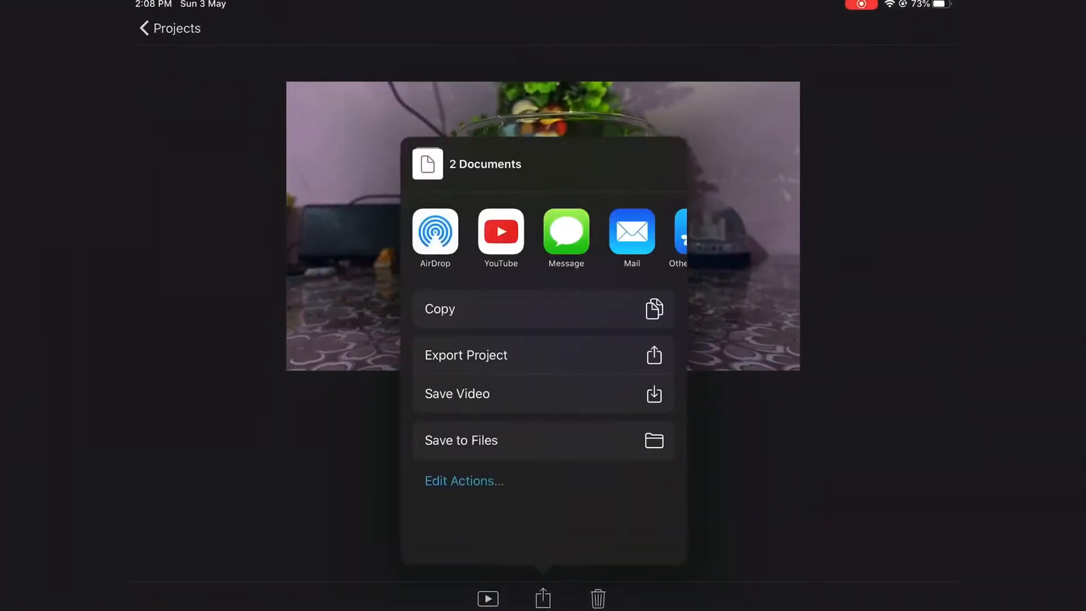
Step: Save My Movie 2 as a video at the chosen export size and acknowledge the confirmation
click(465, 354)
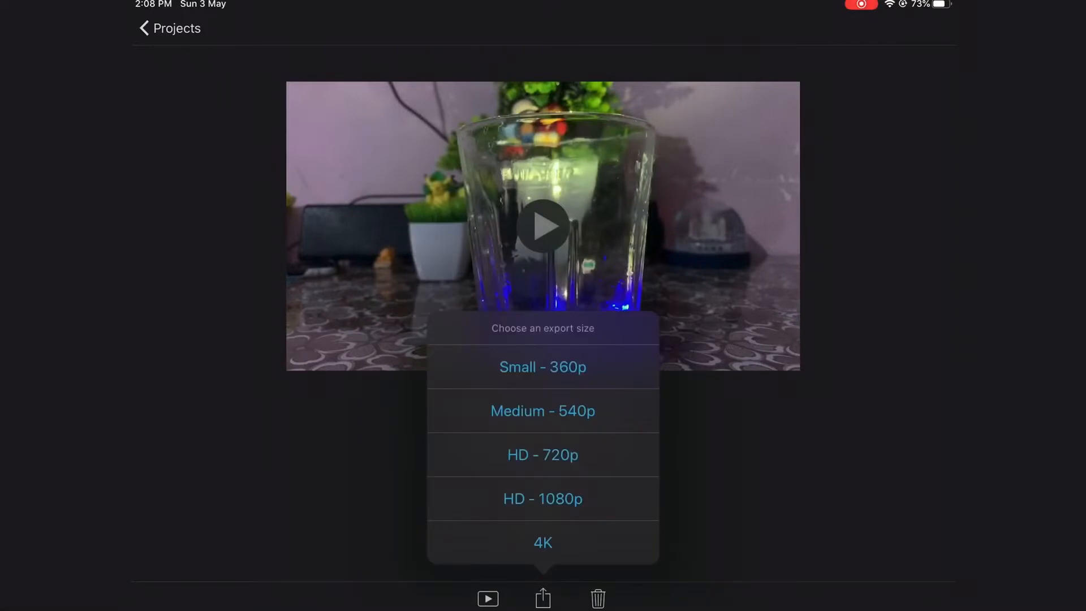
click(542, 497)
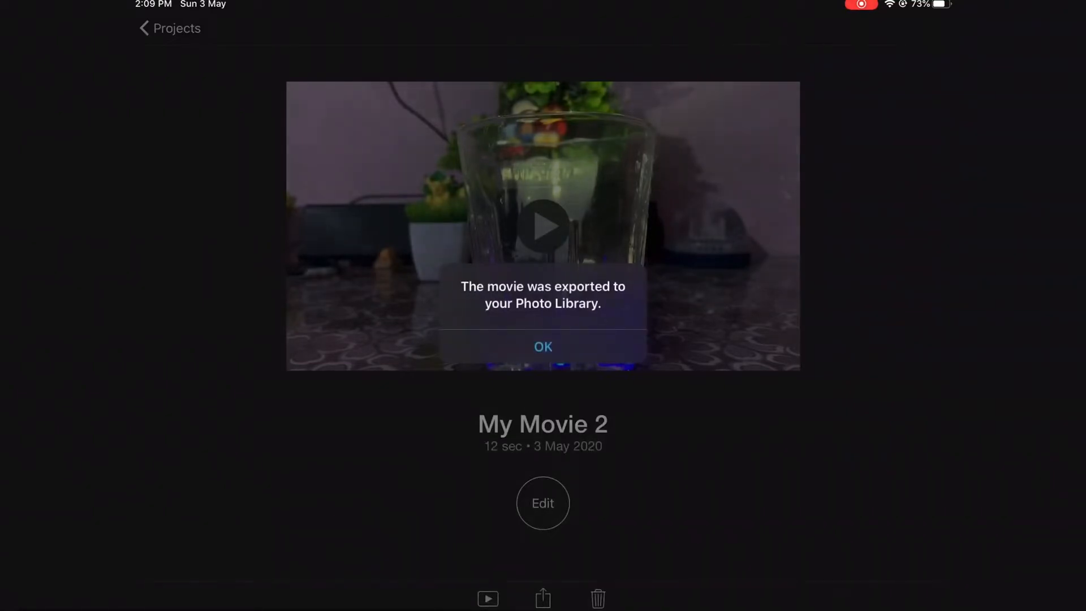
click(543, 346)
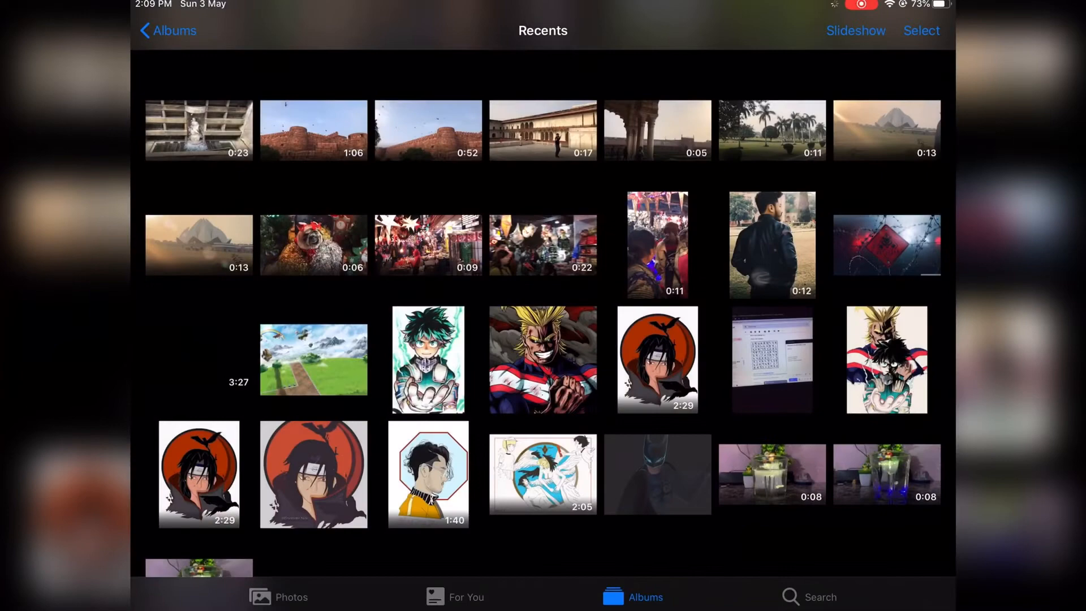
Step: Play the exported glass video in Photos, then return to iMovie's projects list
click(771, 474)
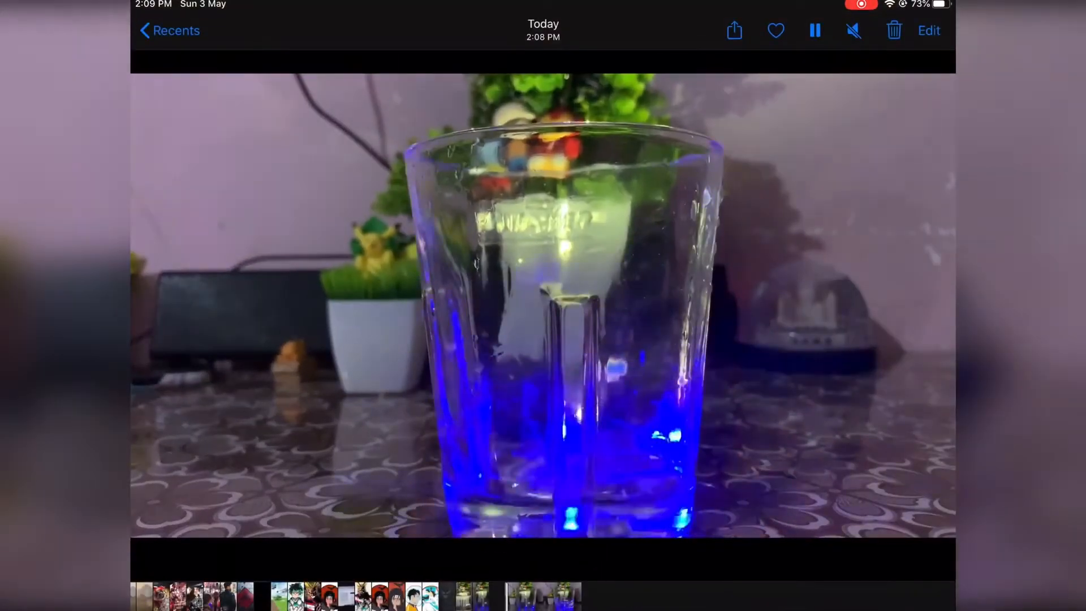
click(168, 30)
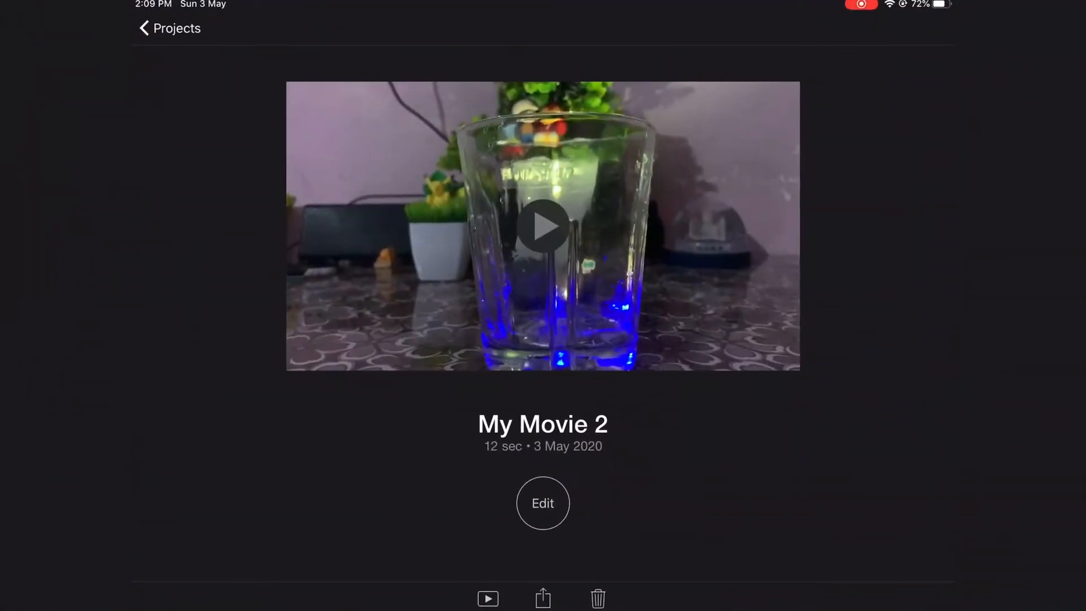
click(169, 28)
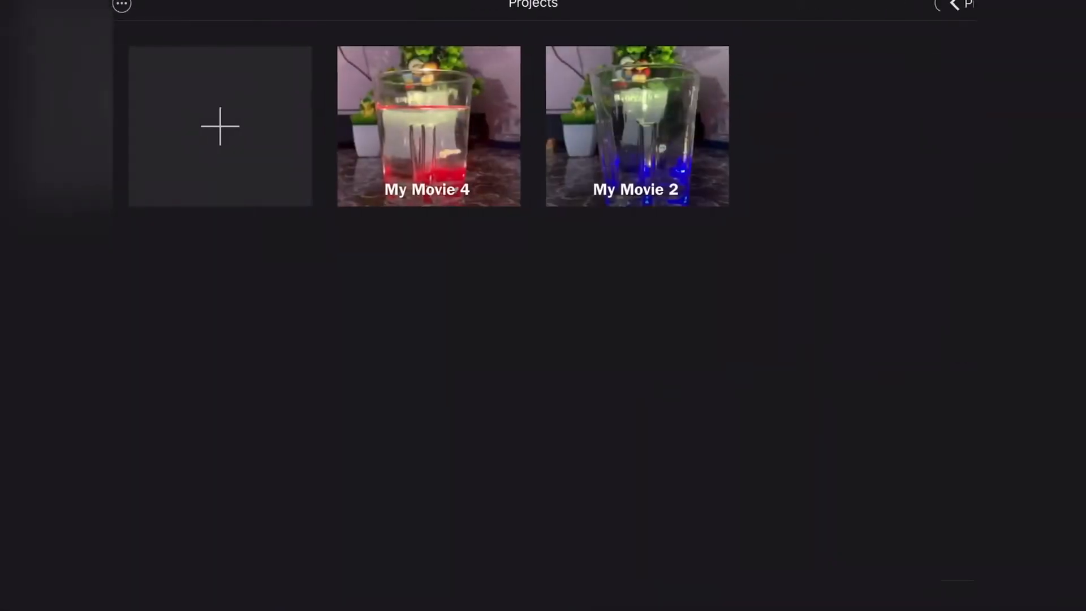
Step: Open the snowy-hill project and add a shortened freeze section at the clip's start
click(219, 126)
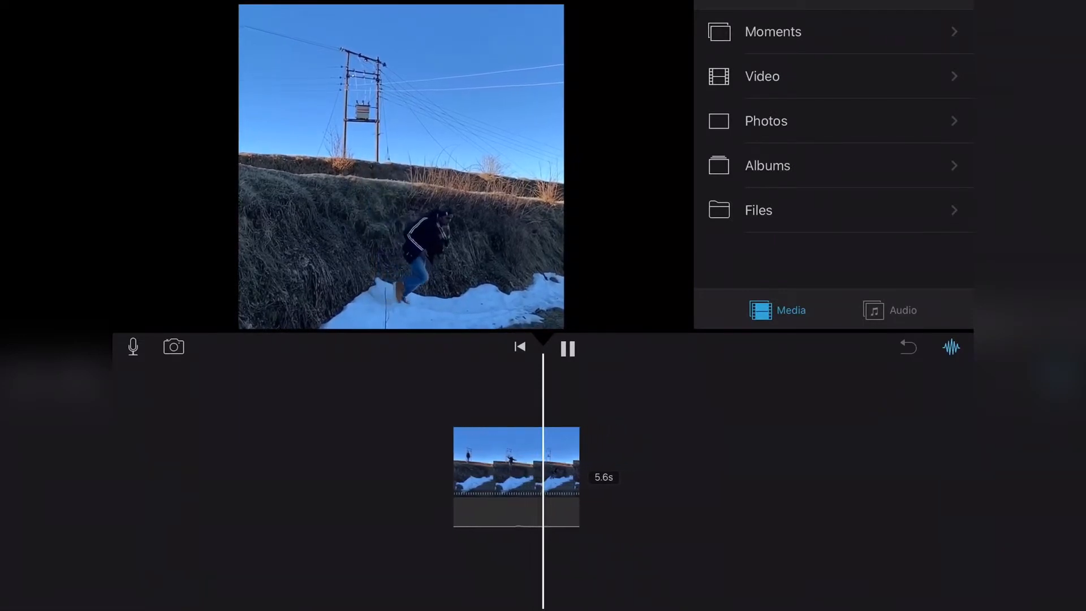
click(567, 348)
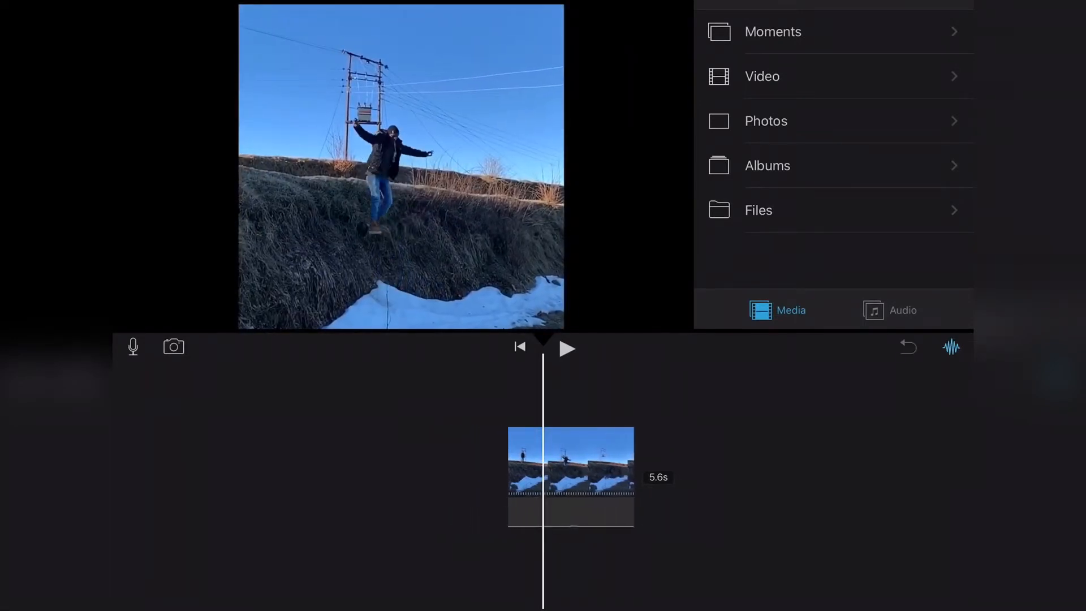
click(494, 593)
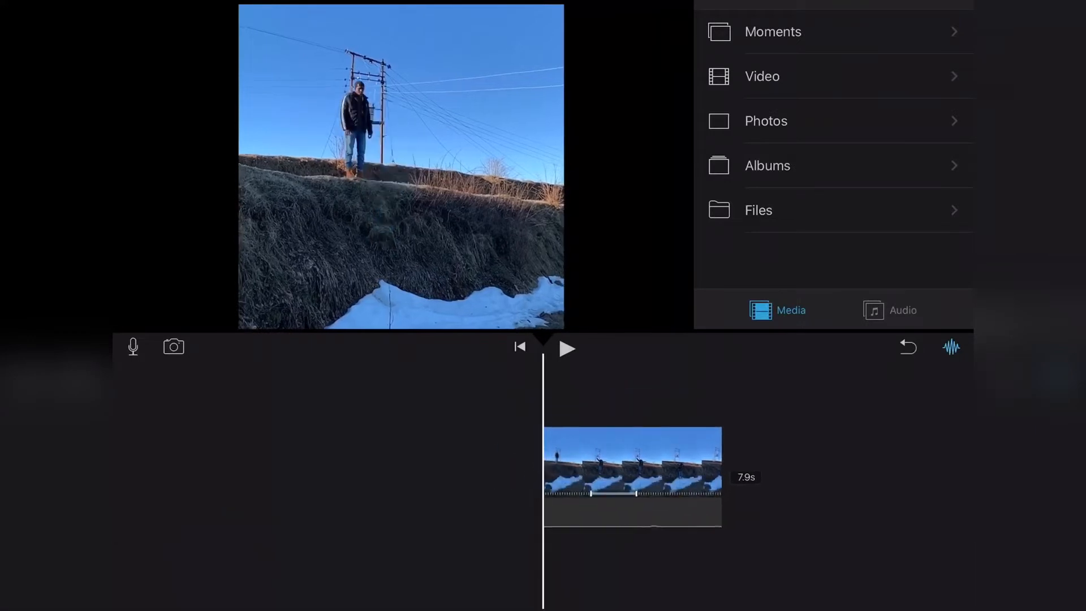
click(565, 347)
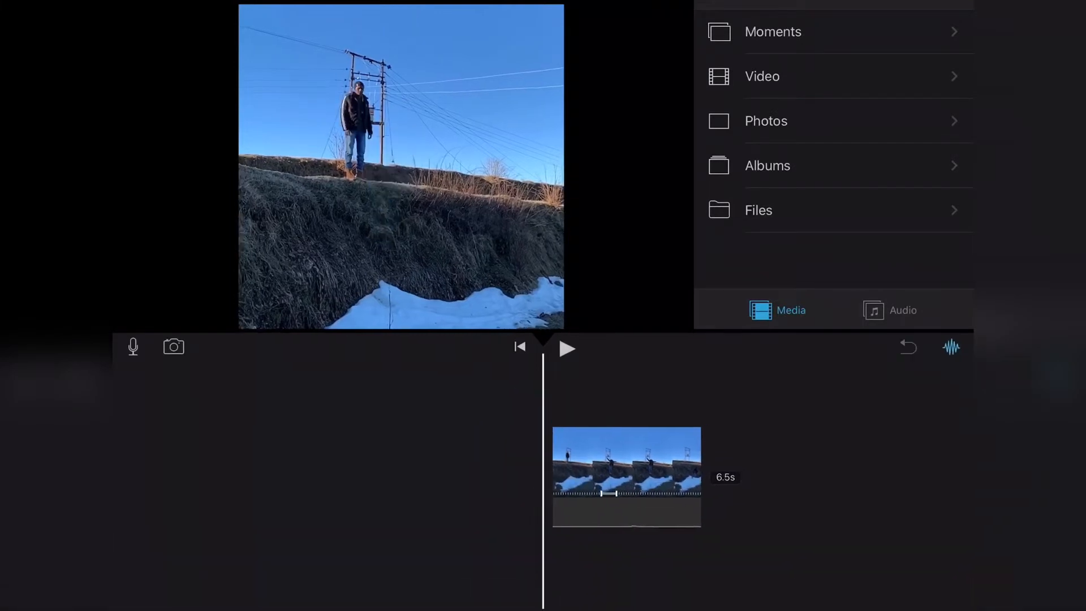
Step: Review the 6.5-second edited clip and bring up its speed controls again
click(567, 348)
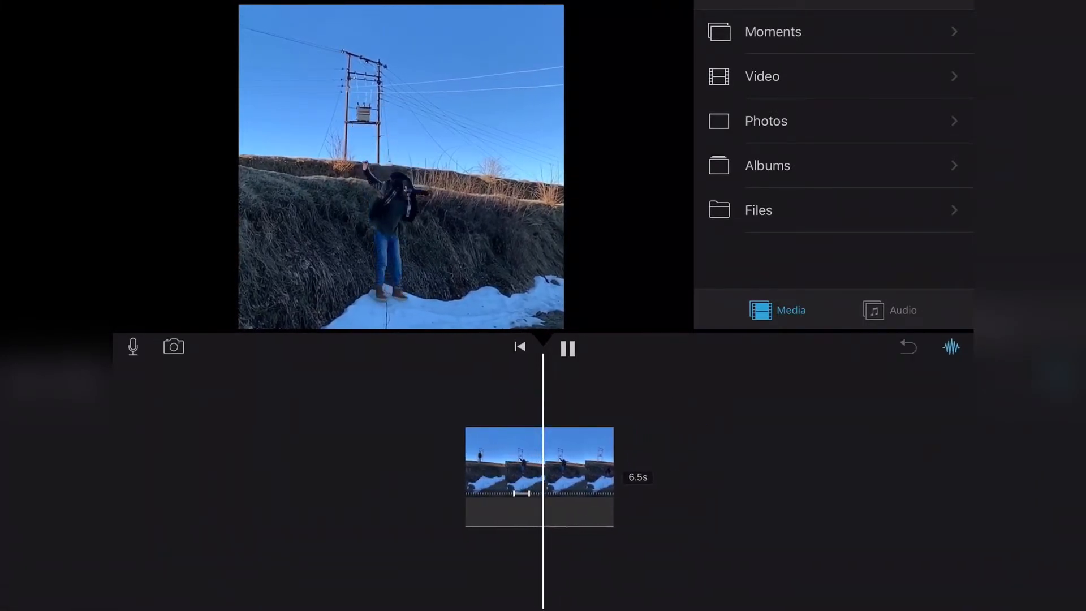
click(567, 348)
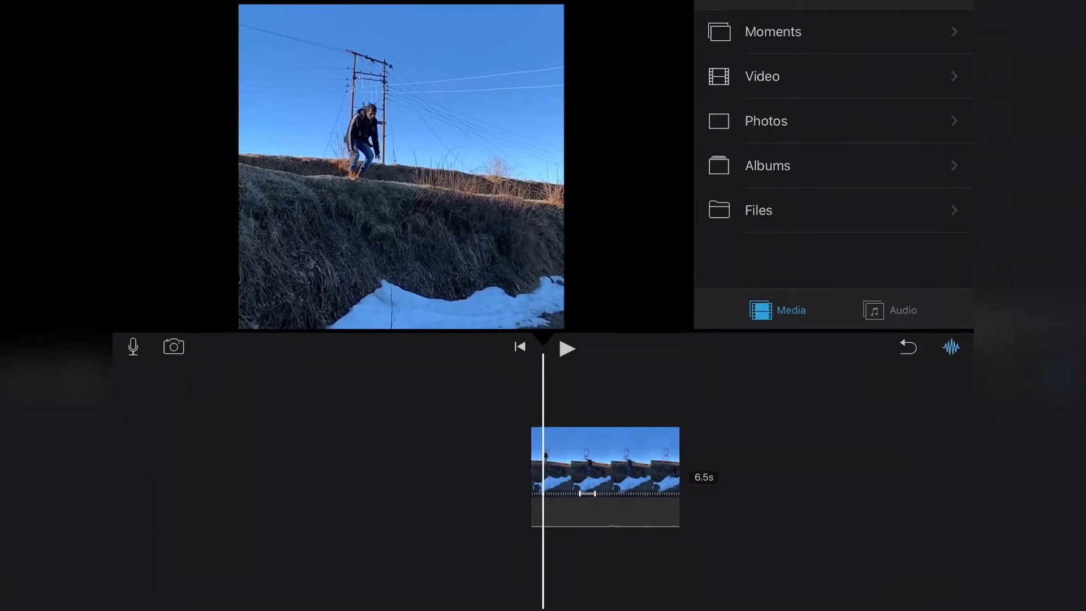
click(494, 592)
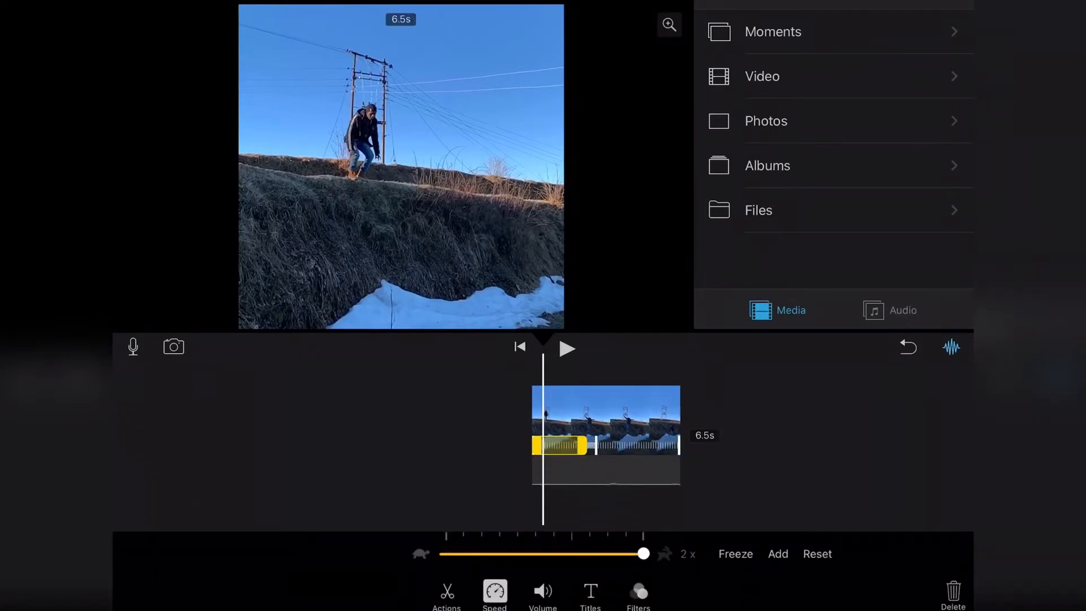
Step: Add two more freeze frames to the snowy-hill clip and review playback
click(735, 554)
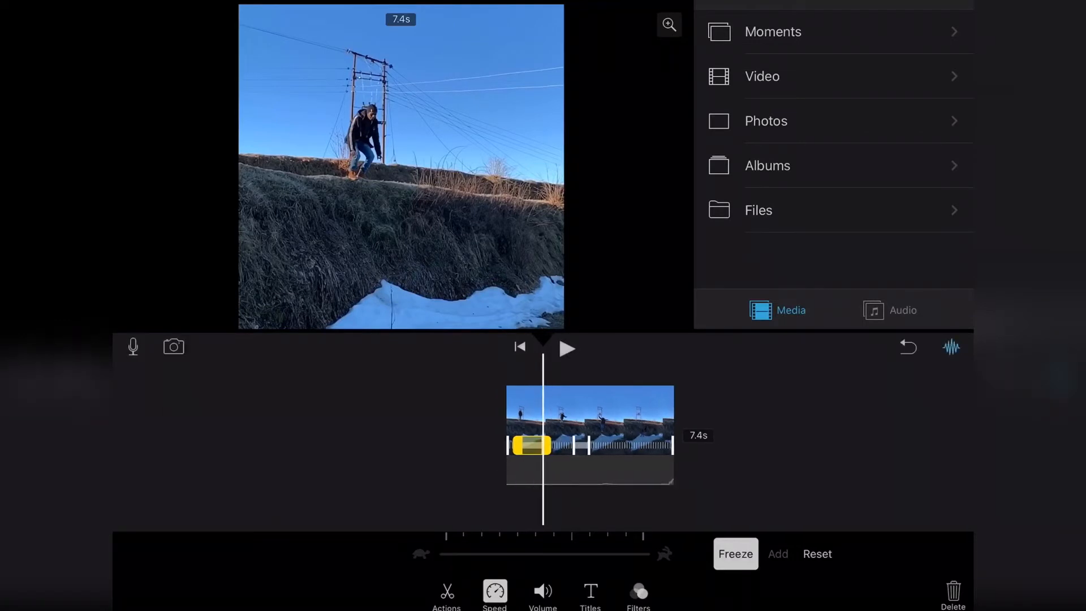
click(566, 349)
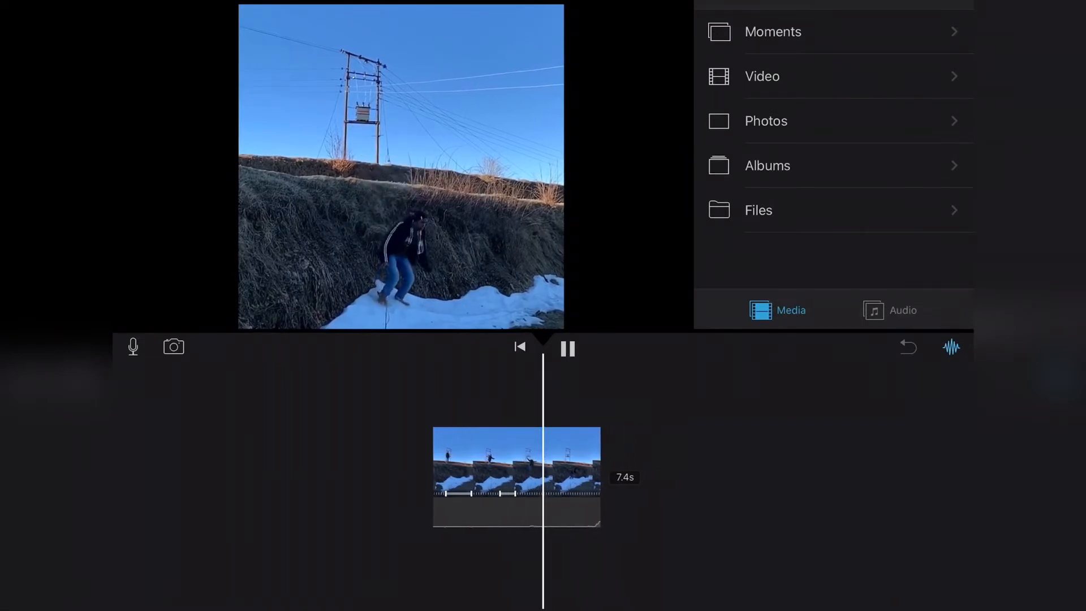
click(567, 347)
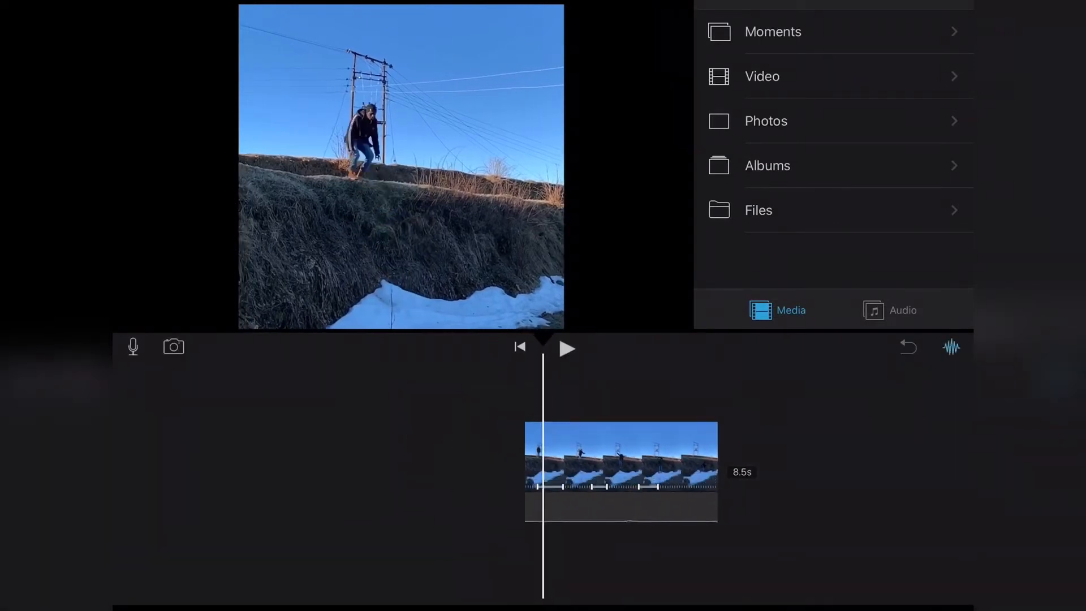
click(567, 347)
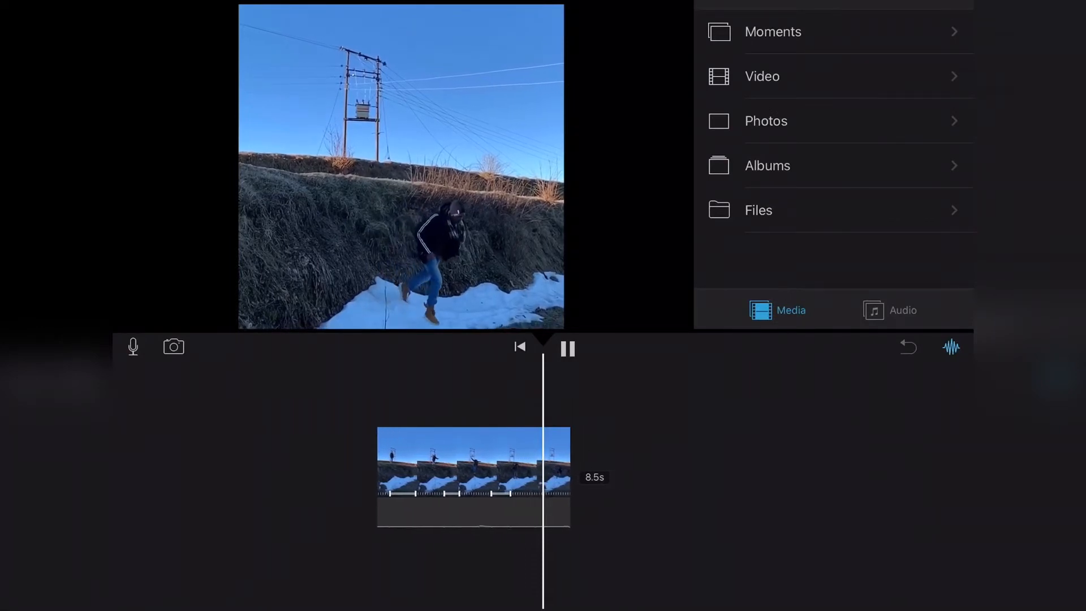
click(567, 348)
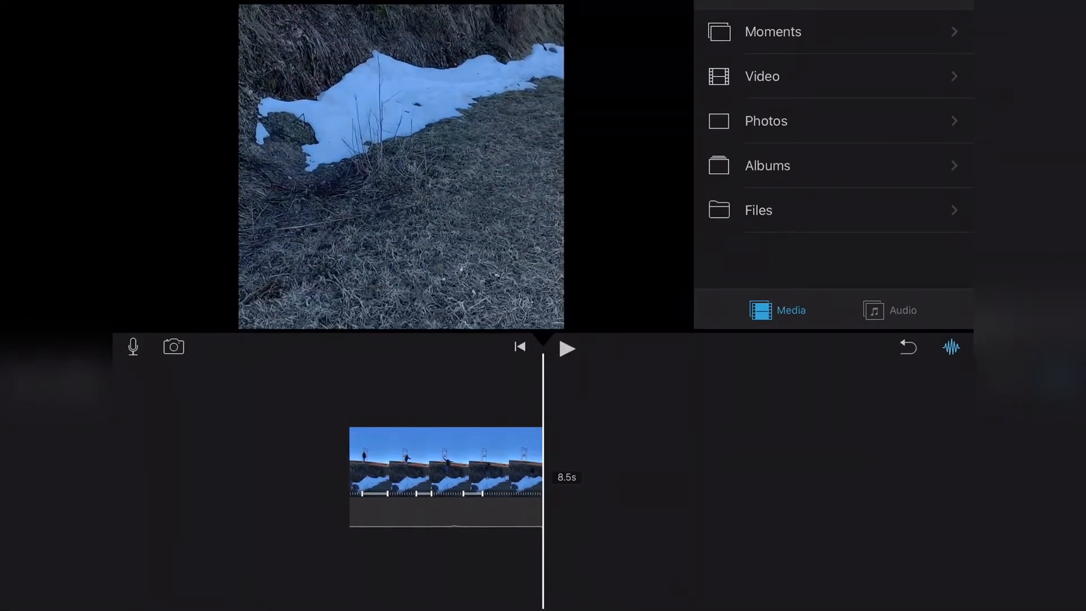
Step: Finish editing the roughly 9-second movie and save it to the photo library
click(494, 594)
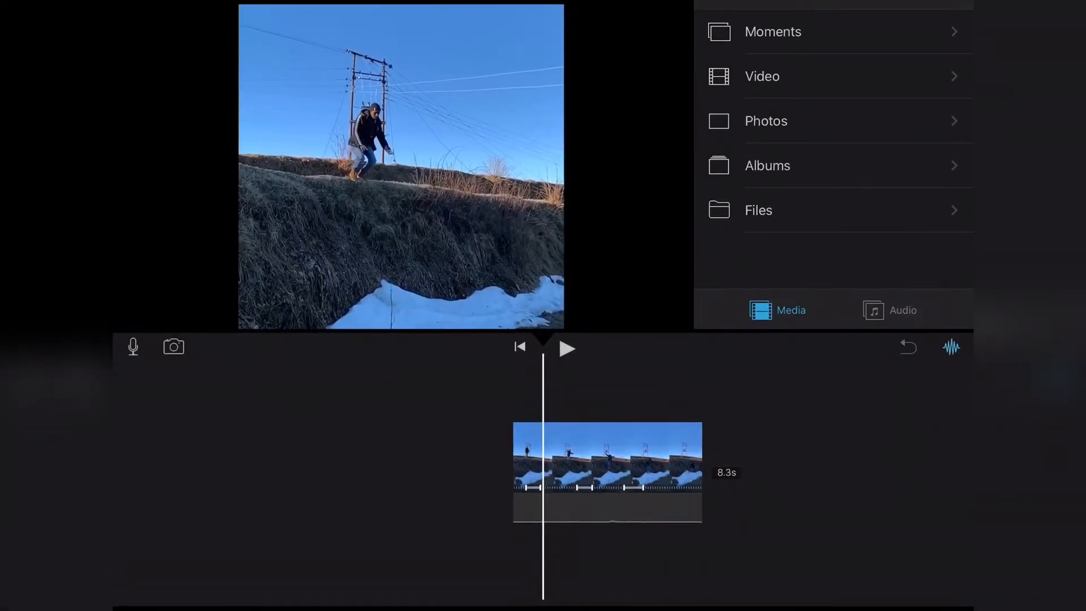
click(567, 347)
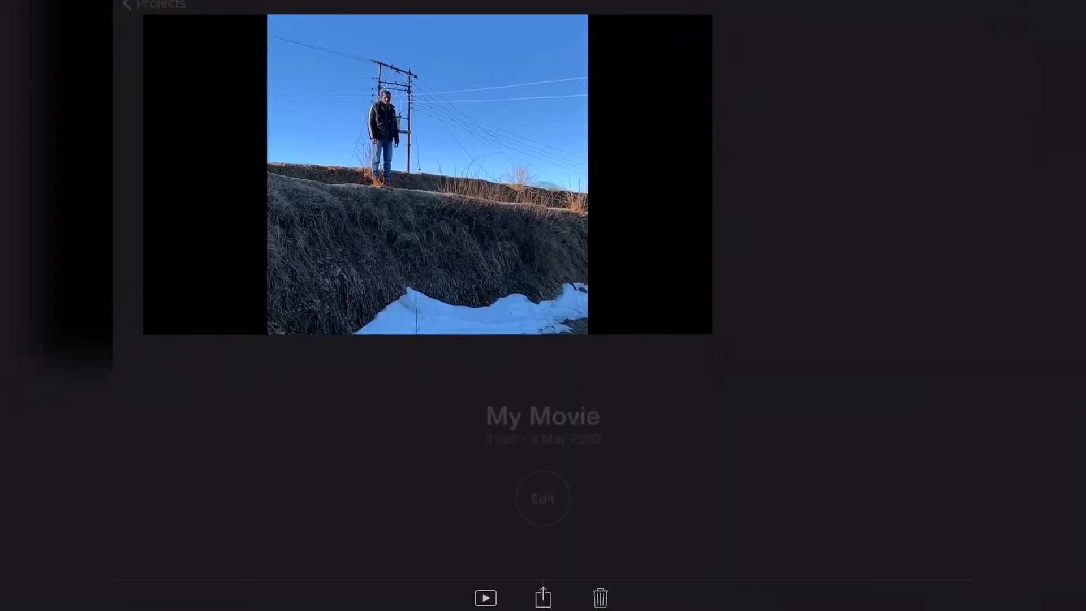
click(543, 597)
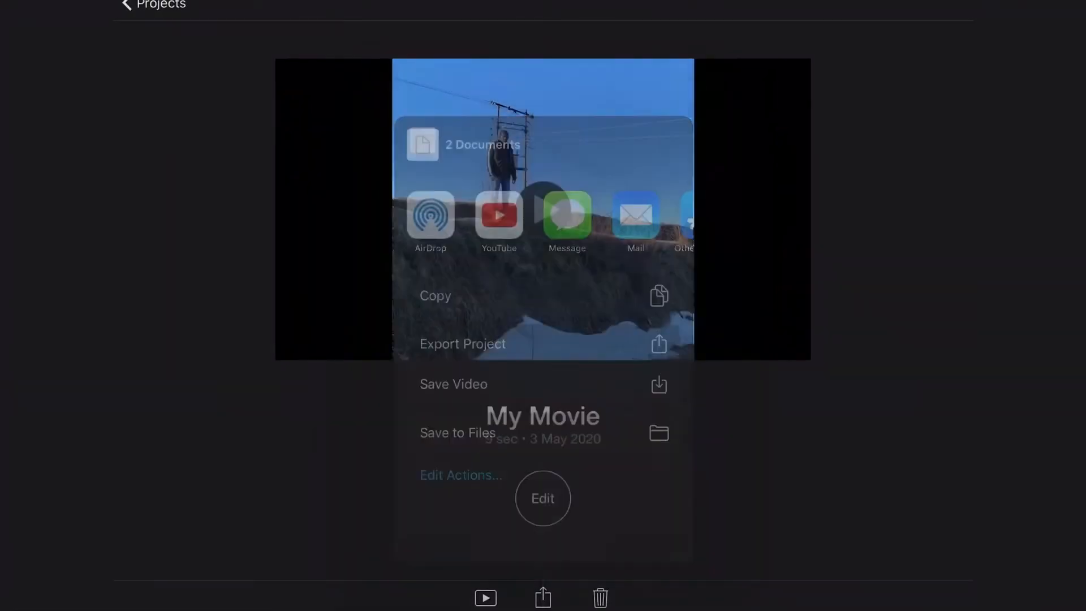
click(453, 384)
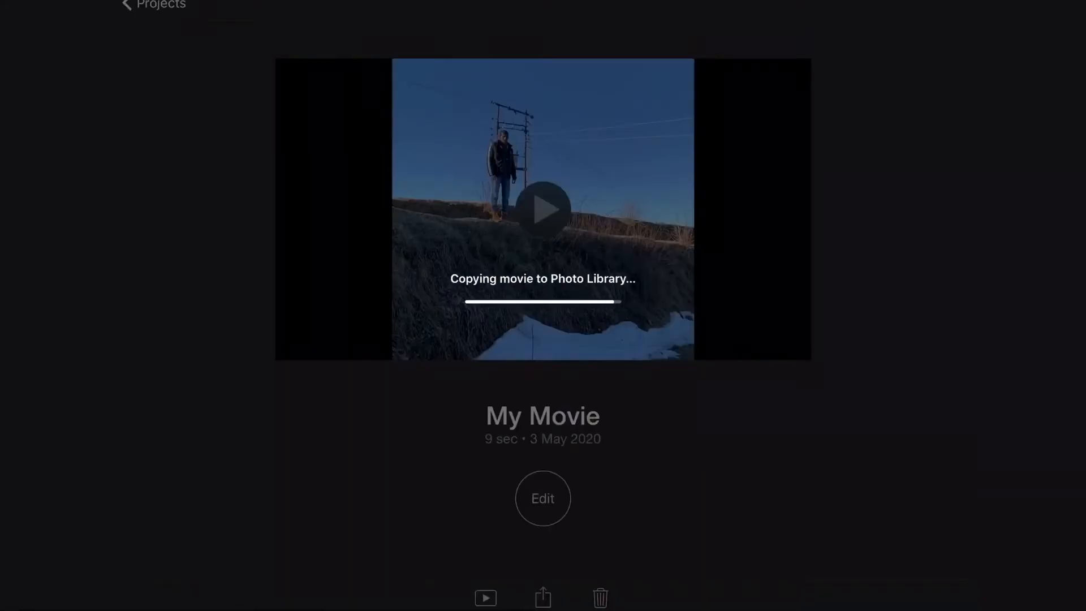